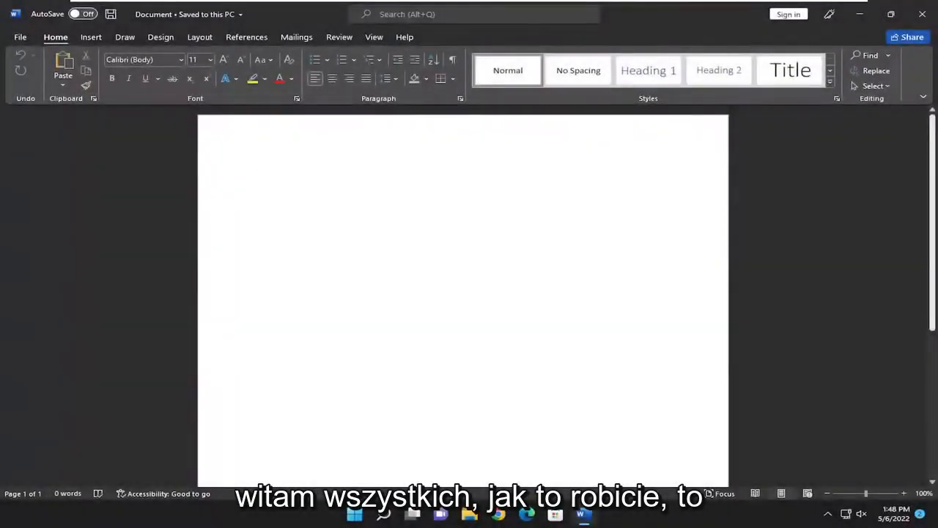
Step: Show Word's Account page with product information and Office Updates status via File > Account
left_click(260, 176)
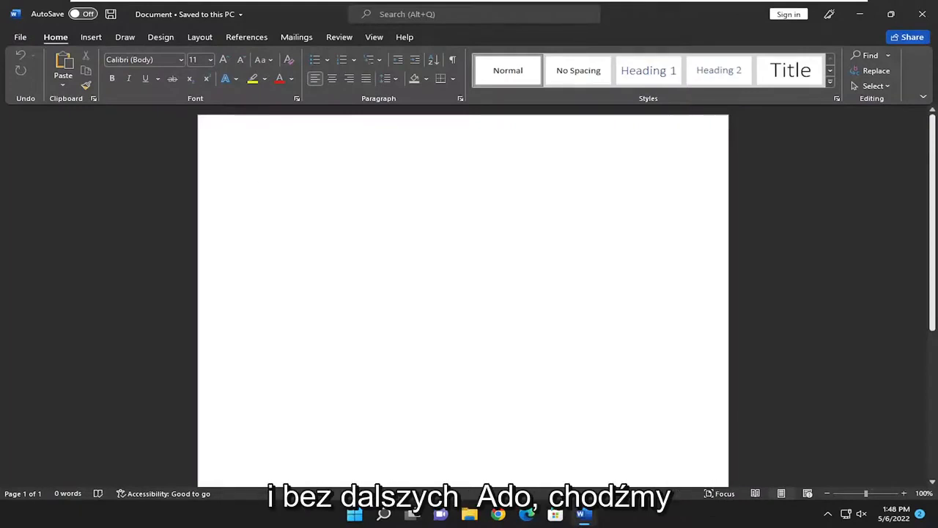
left_click(259, 175)
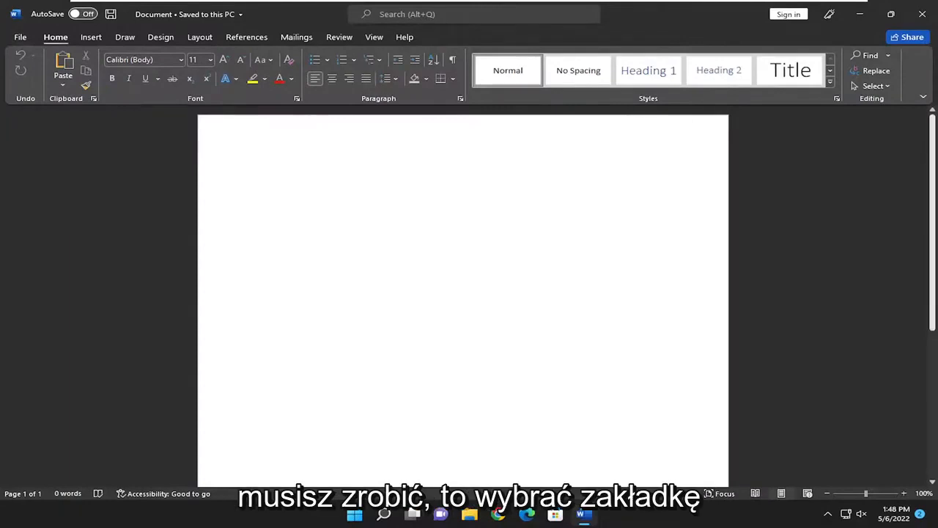
left_click(20, 37)
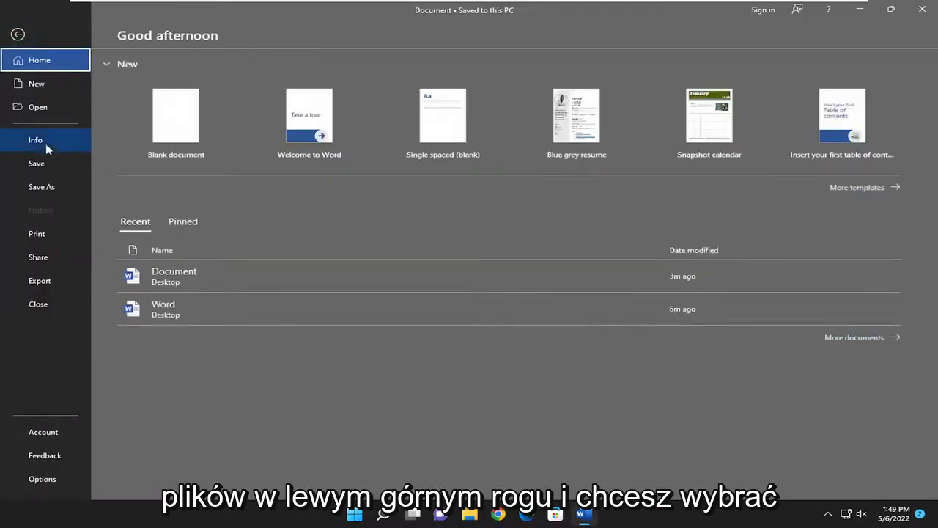
left_click(42, 431)
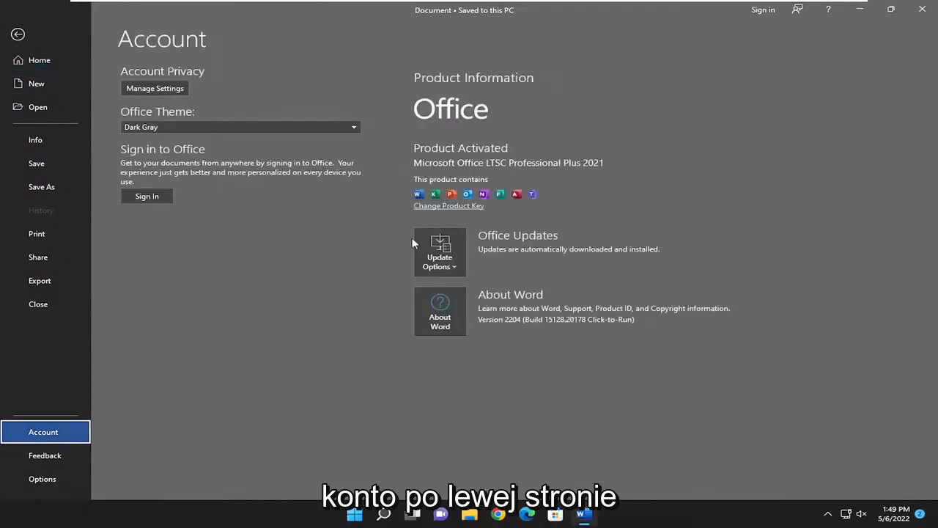
mouse_move(440, 252)
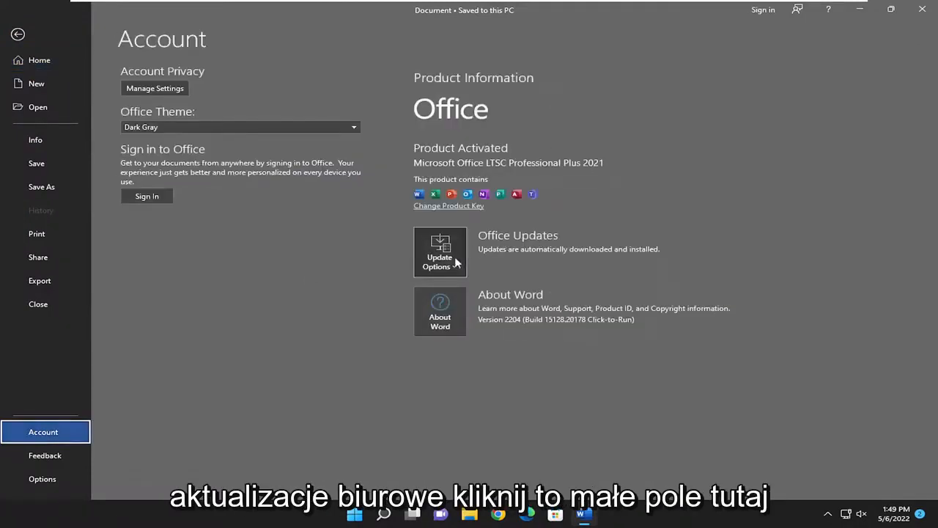
Step: Choose Disable Updates under Update Options and confirm the UAC prompt so Office stops updating
left_click(440, 257)
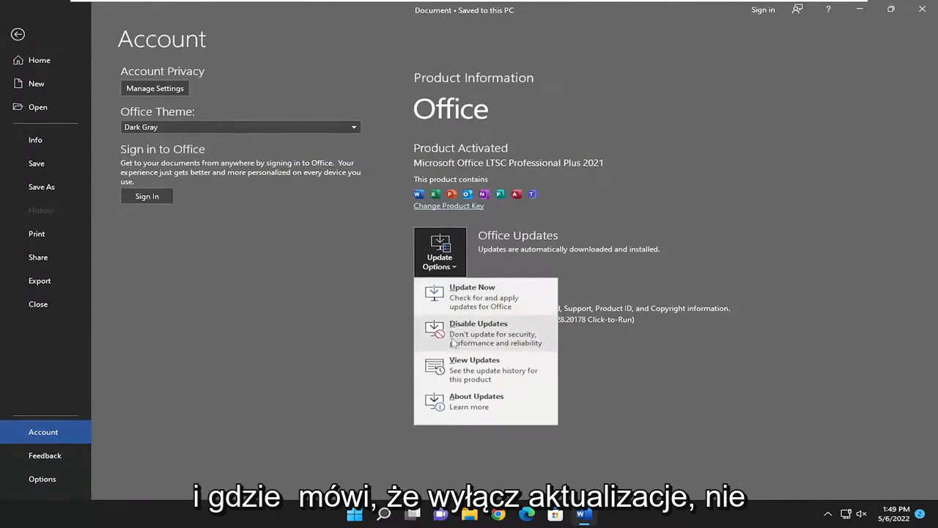
mouse_move(490, 349)
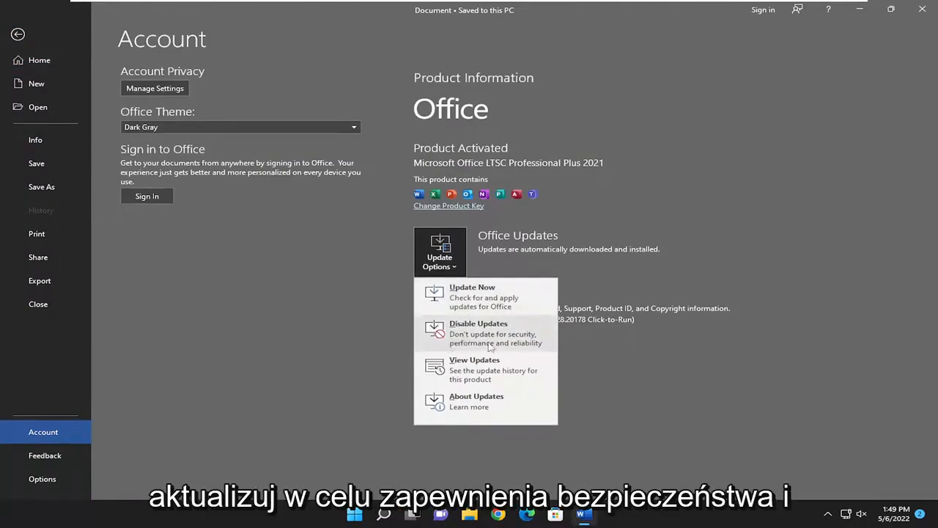
left_click(472, 296)
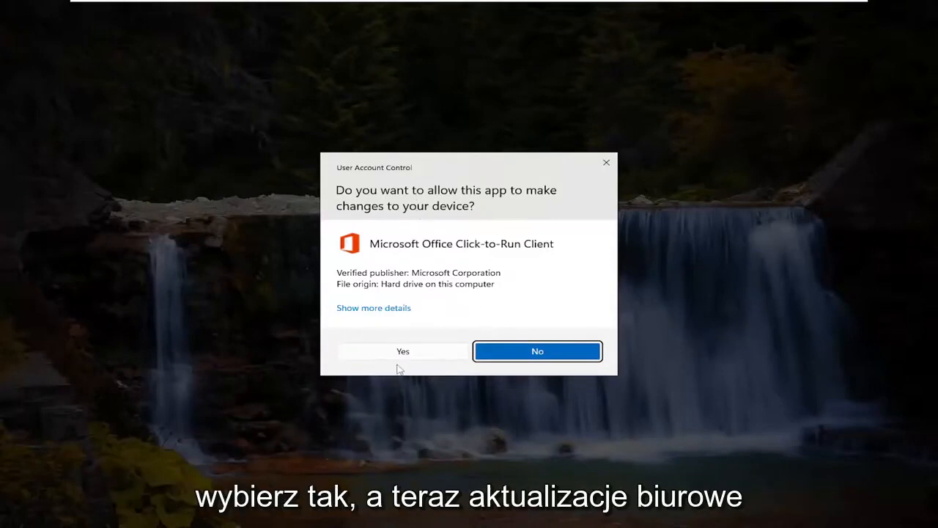
left_click(401, 351)
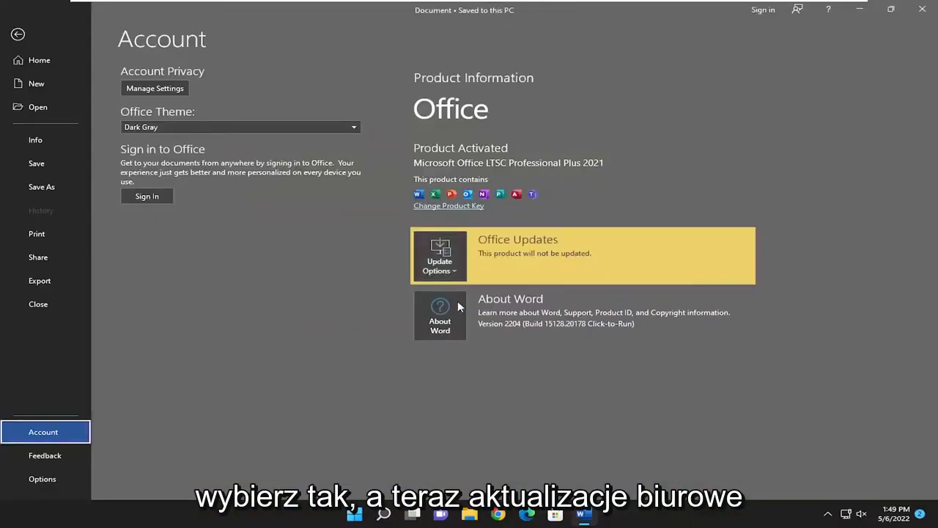